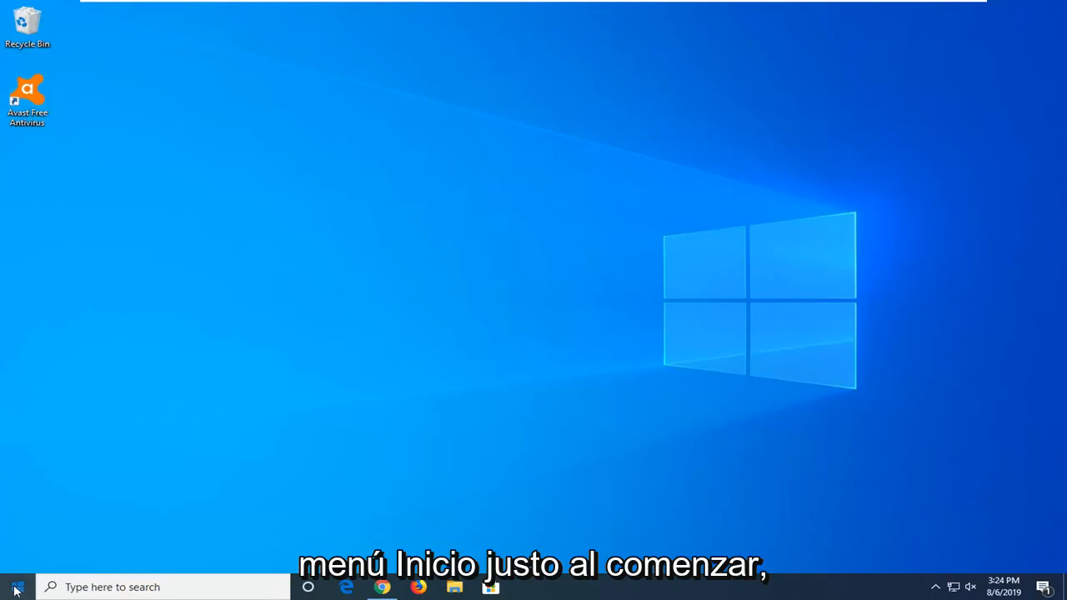
- Launch the Settings app by searching 'settings' from the Start menu
{"action": "left_click", "coordinate": [11, 587]}
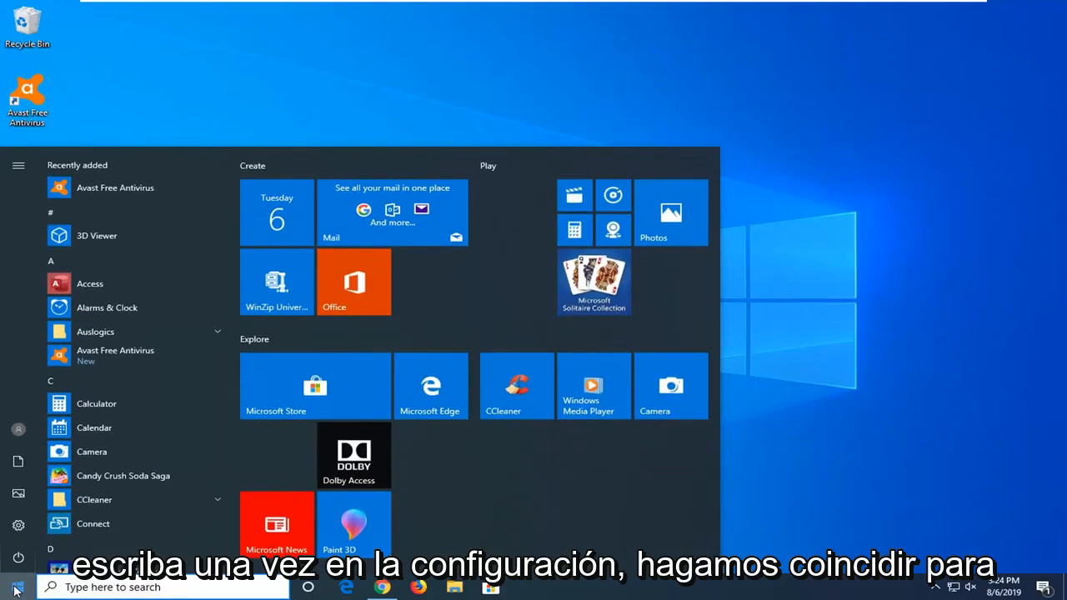
{"action": "type", "text": "settings"}
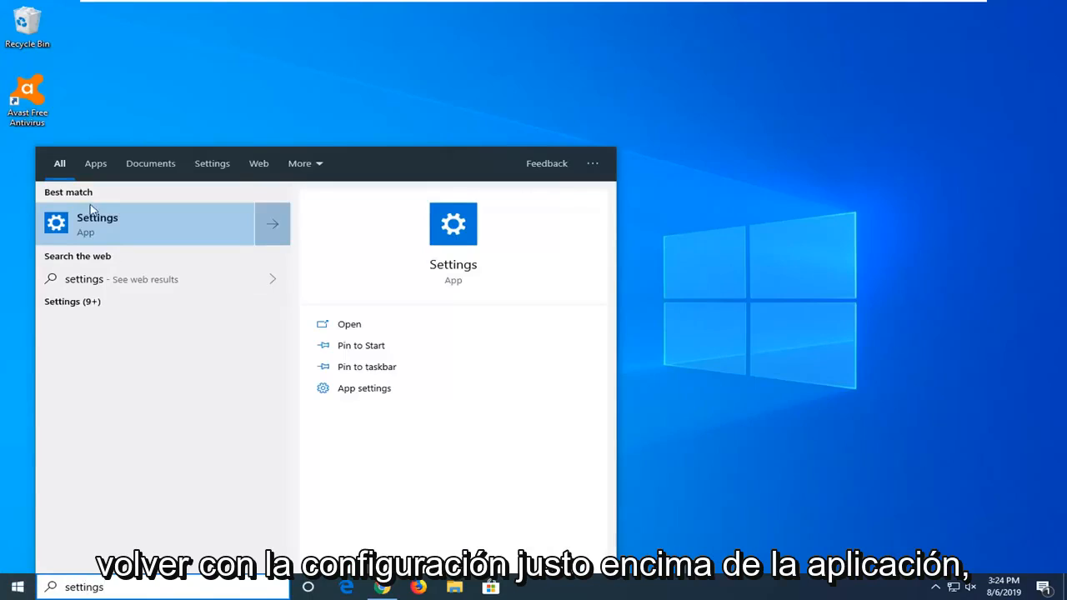
{"action": "left_click", "coordinate": [97, 223]}
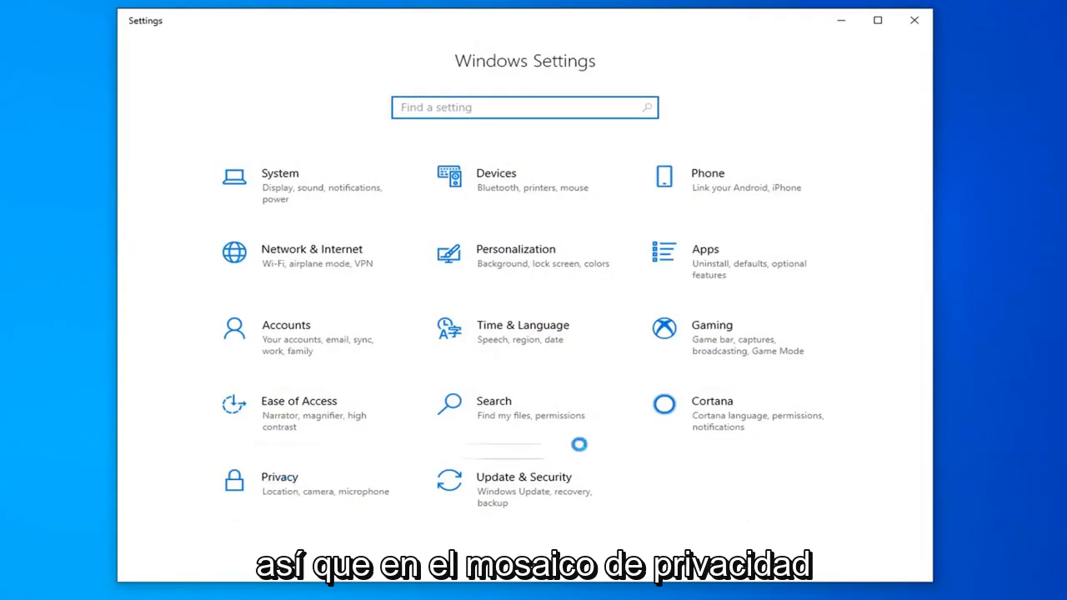
- Go to the Privacy section from the Settings home
{"action": "left_click", "coordinate": [280, 476]}
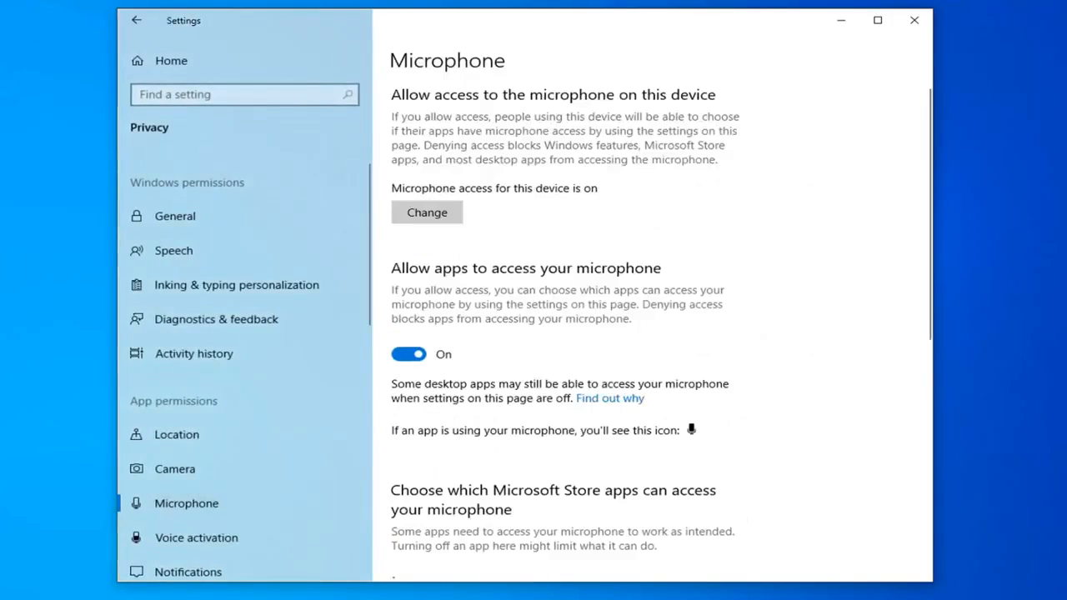
- Navigate from General down the App permissions list to the Background apps page
{"action": "left_click", "coordinate": [175, 216]}
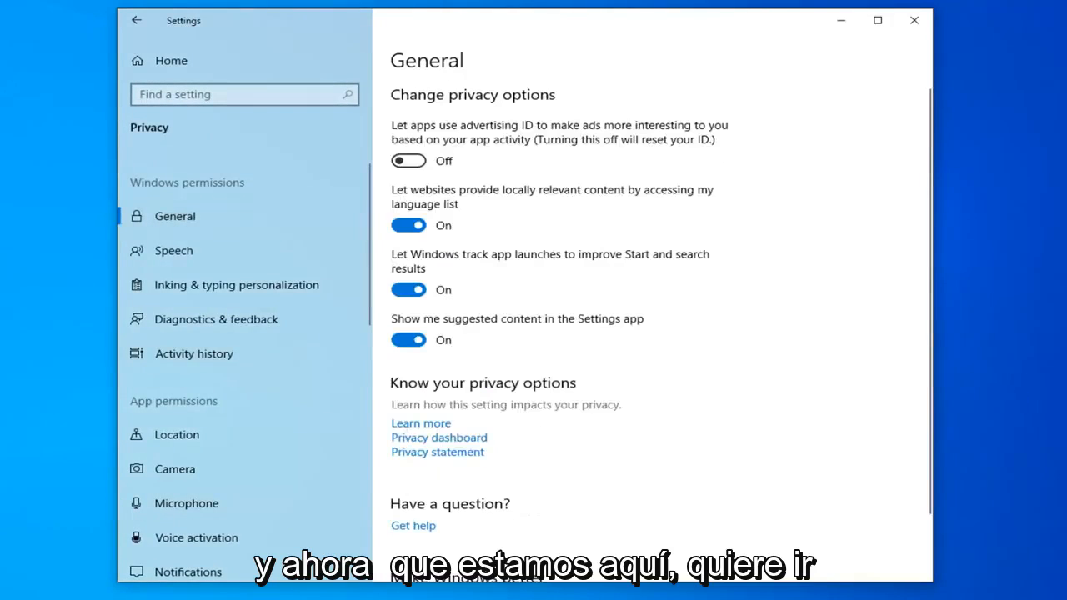
{"action": "scroll", "scroll_direction": "down", "scroll_amount": 3}
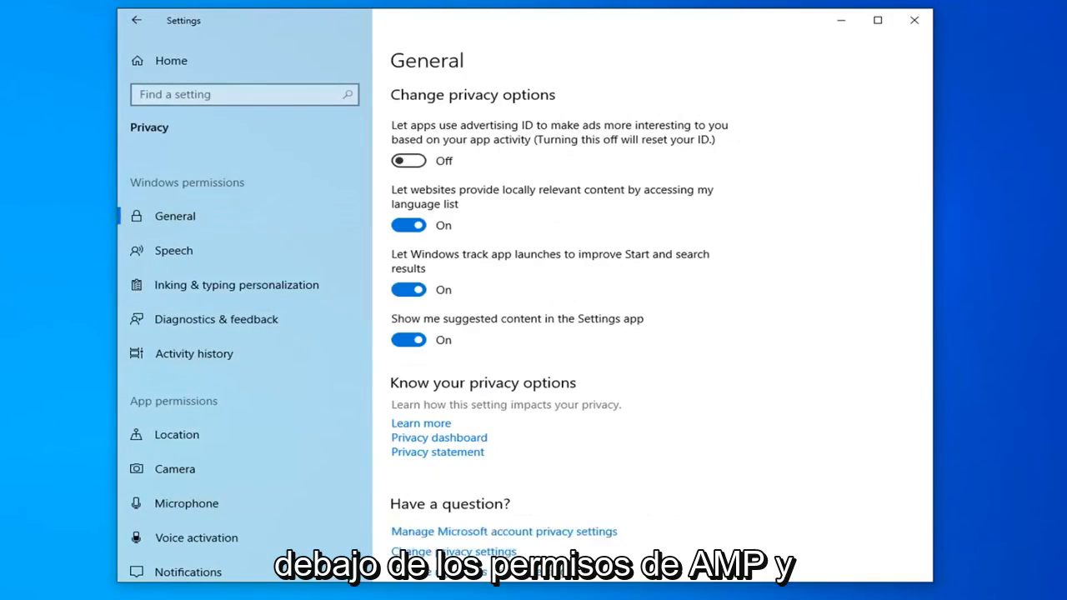
{"action": "mouse_move", "coordinate": [646, 433]}
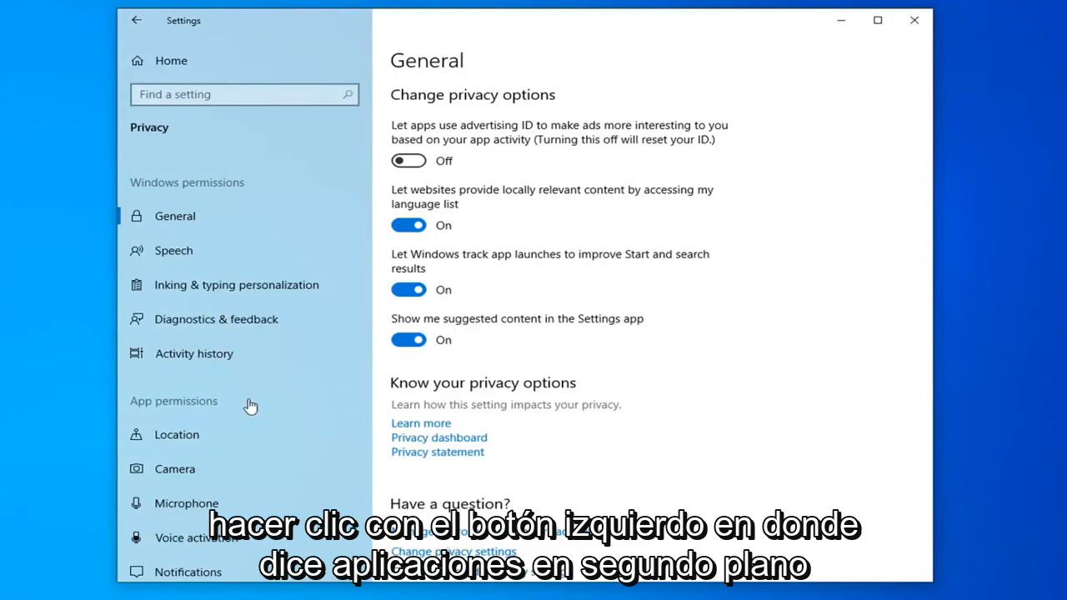
{"action": "scroll", "scroll_direction": "down", "scroll_amount": 3}
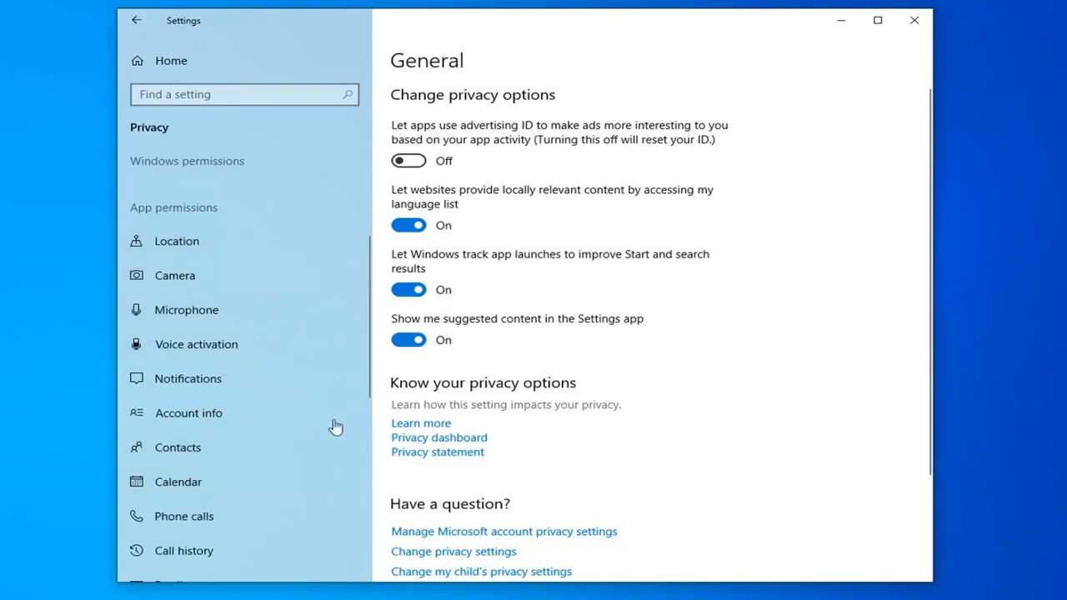
{"action": "mouse_move", "coordinate": [292, 219]}
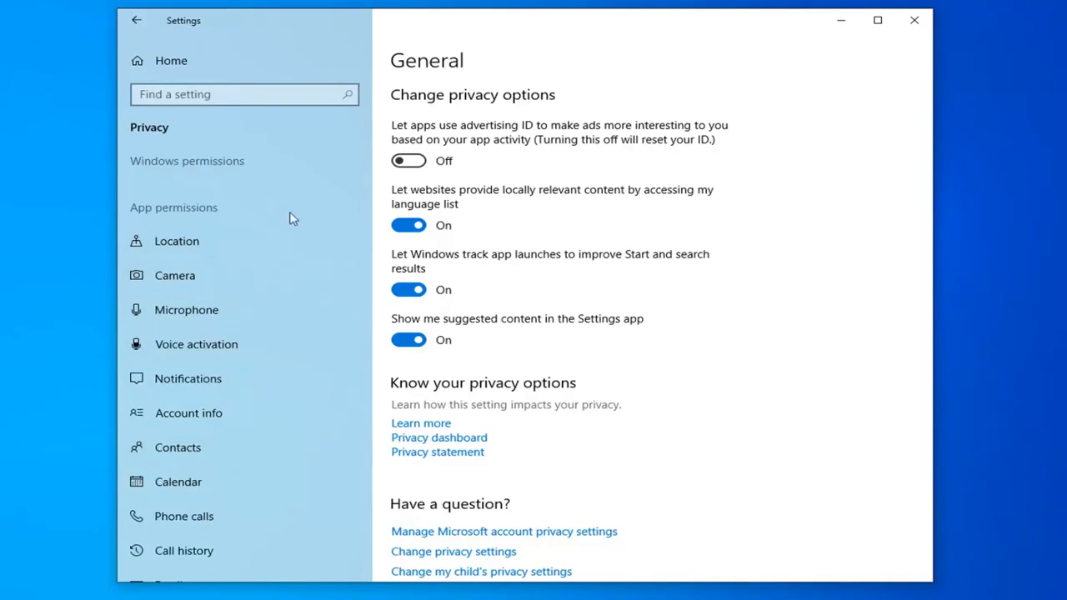
{"action": "scroll", "scroll_direction": "down", "scroll_amount": 3}
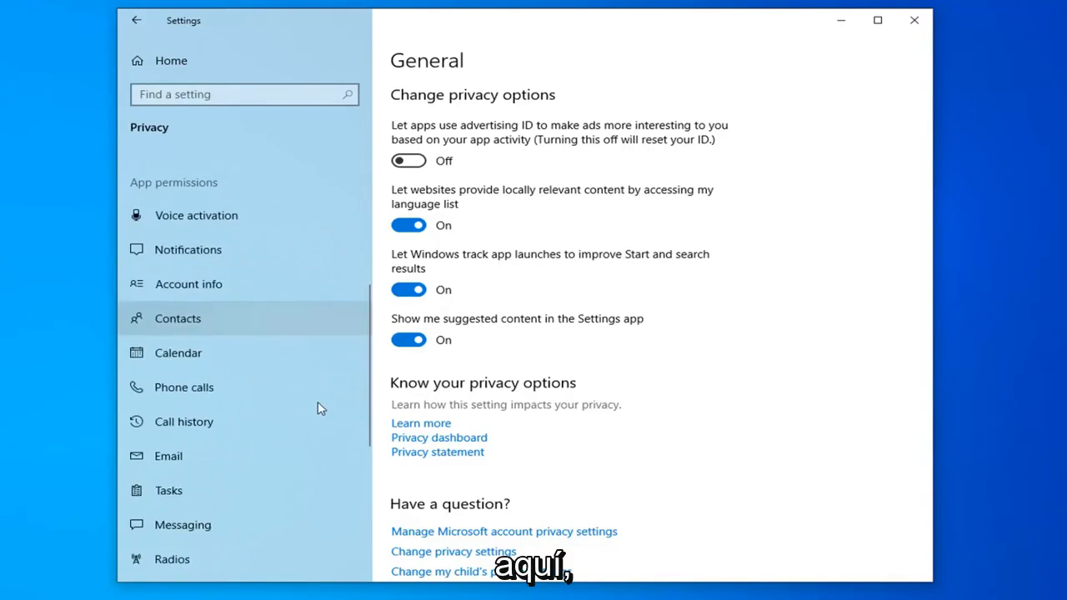
{"action": "scroll", "scroll_direction": "down", "scroll_amount": 3}
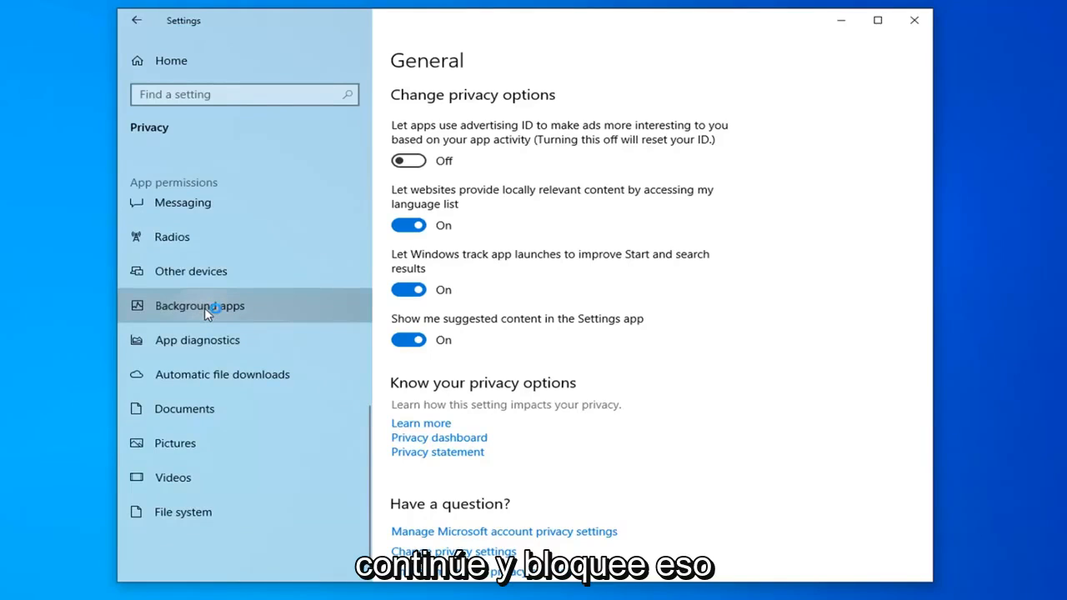
{"action": "left_click", "coordinate": [200, 306]}
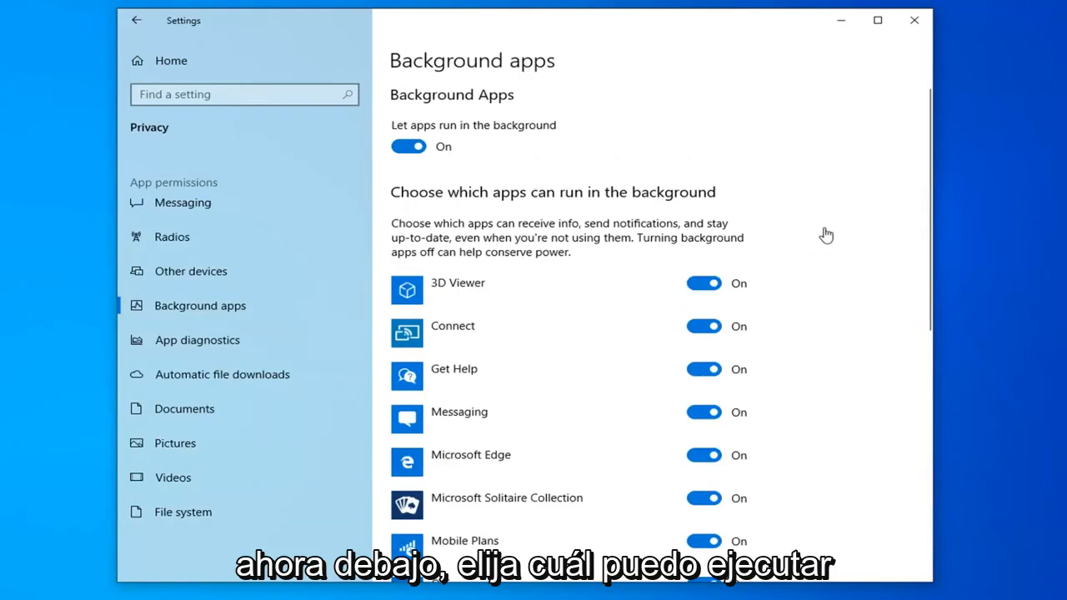
{"action": "scroll", "scroll_direction": "down", "scroll_amount": 3}
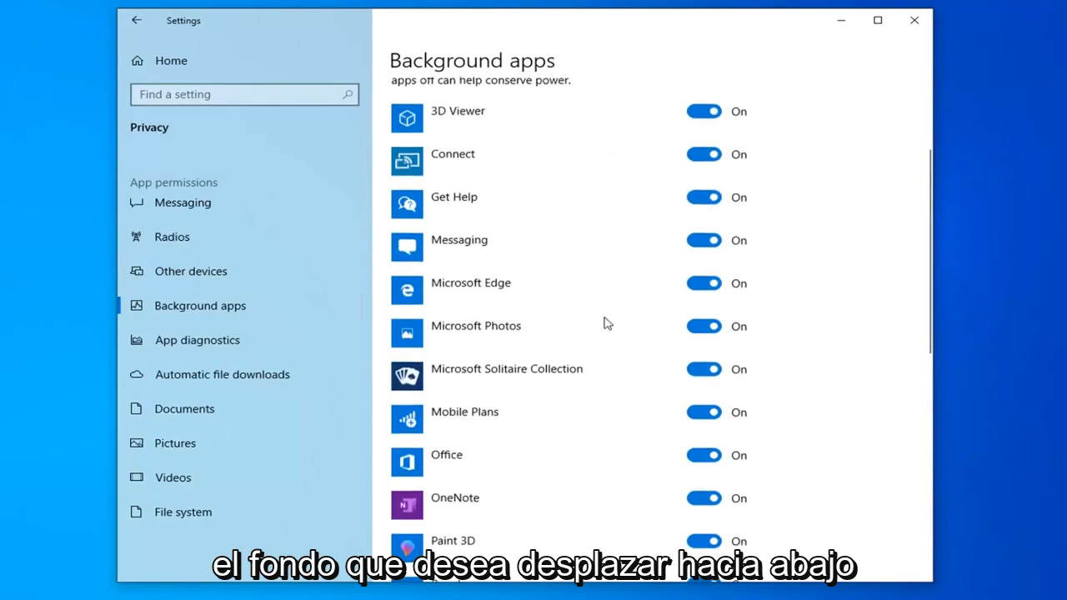
{"action": "scroll", "scroll_direction": "down", "scroll_amount": 3}
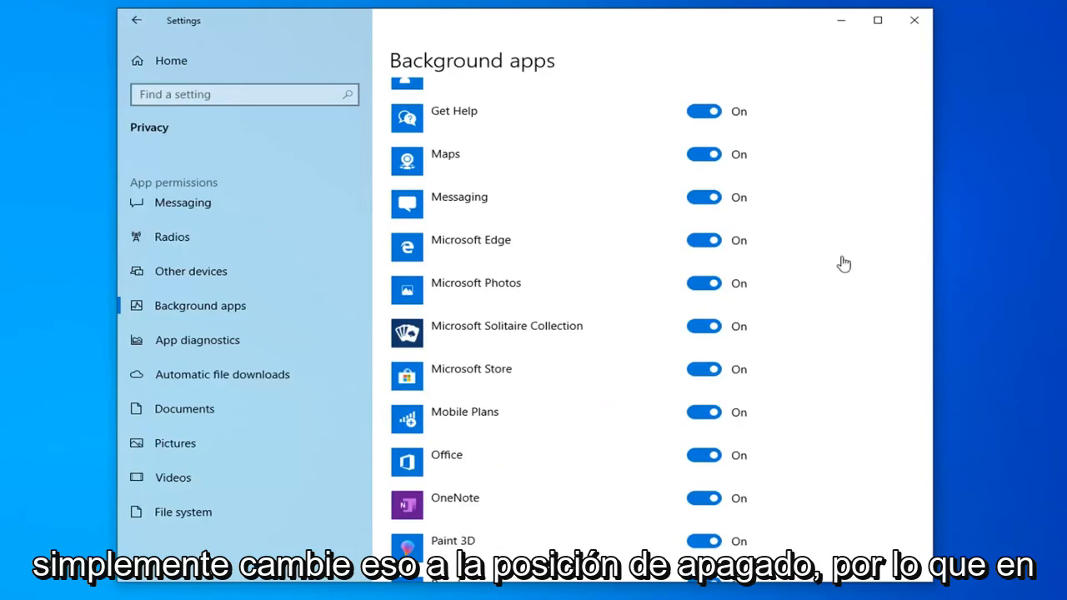
{"action": "scroll", "scroll_direction": "down", "scroll_amount": 3}
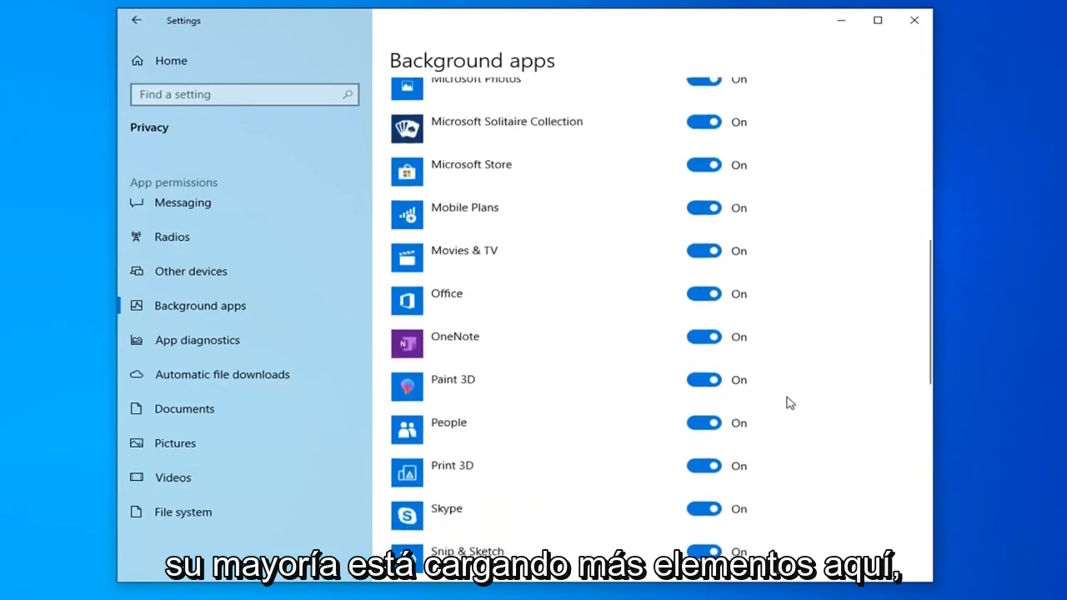
{"action": "scroll", "scroll_direction": "down", "scroll_amount": 3}
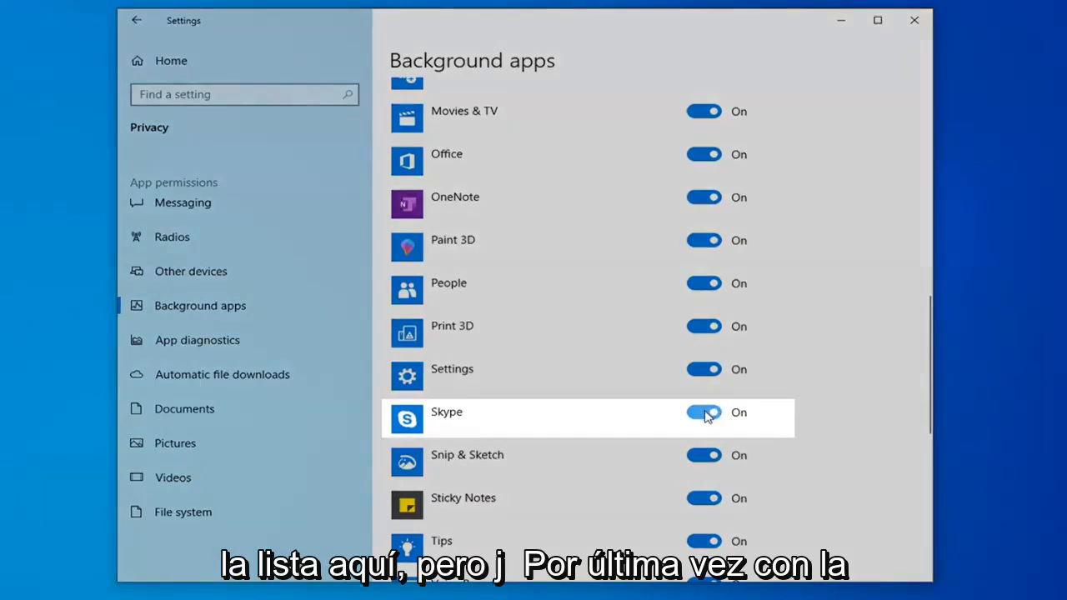
- Switch Skype's background apps toggle Off and close the Settings window
{"action": "left_click", "coordinate": [703, 413]}
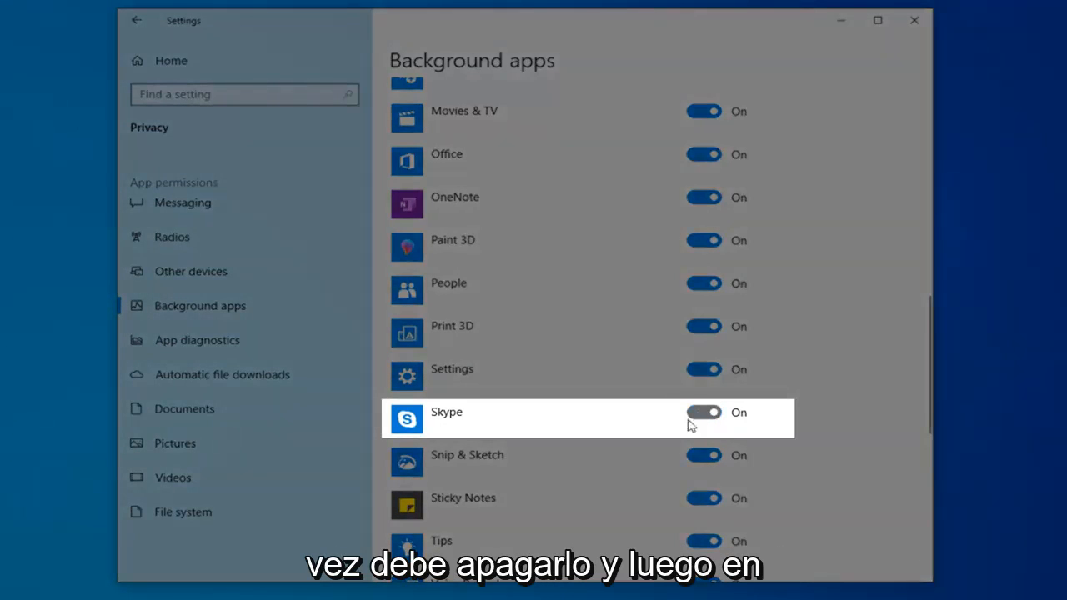
{"action": "left_click", "coordinate": [704, 412]}
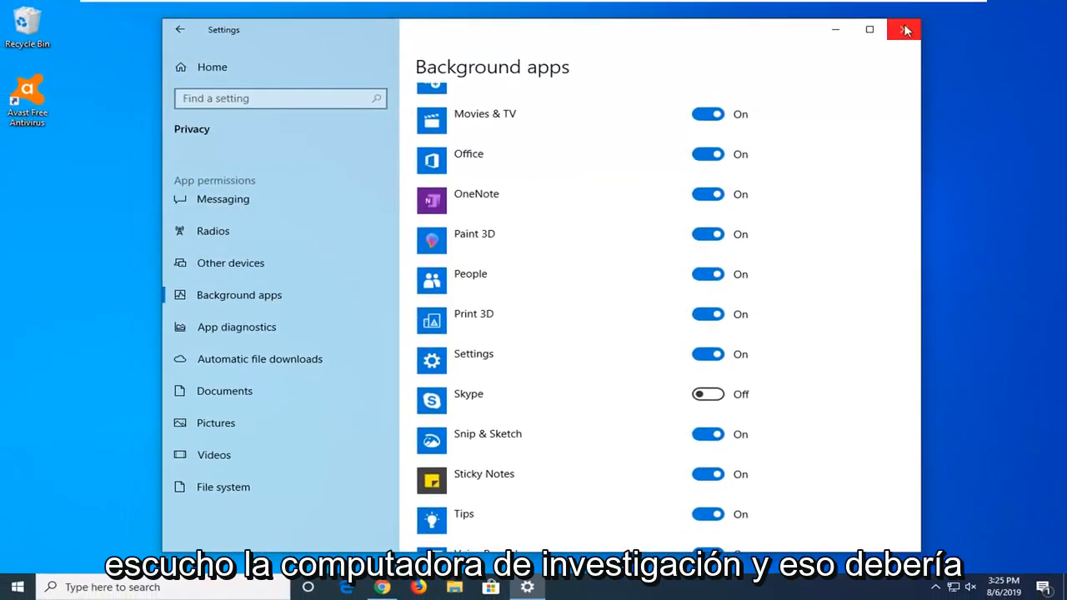
{"action": "left_click", "coordinate": [905, 29]}
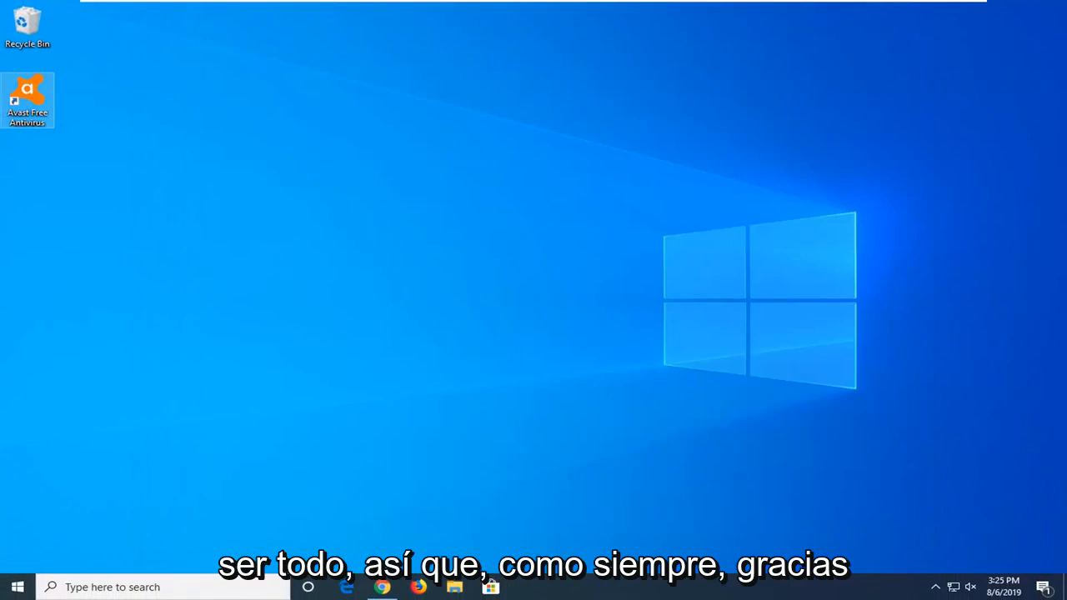